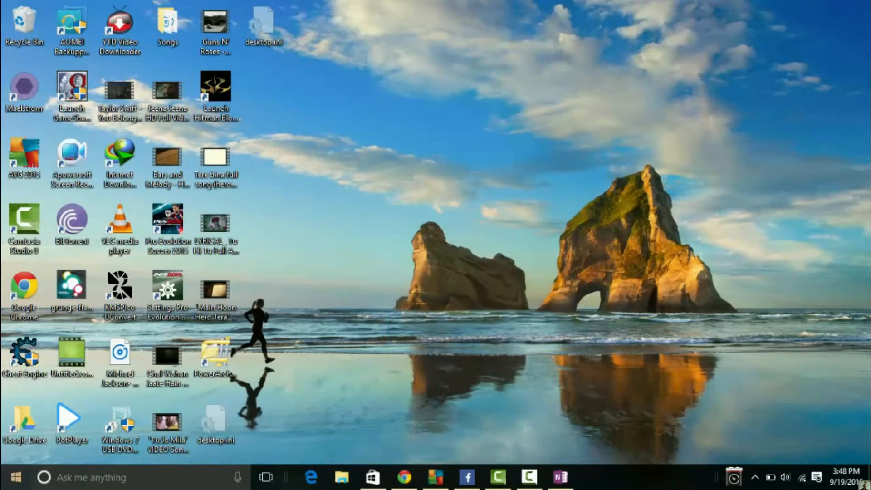
# Reach Accounts > Sign-in options in Windows Settings, showing Password, PIN and Picture password.
pyautogui.click(12, 476)
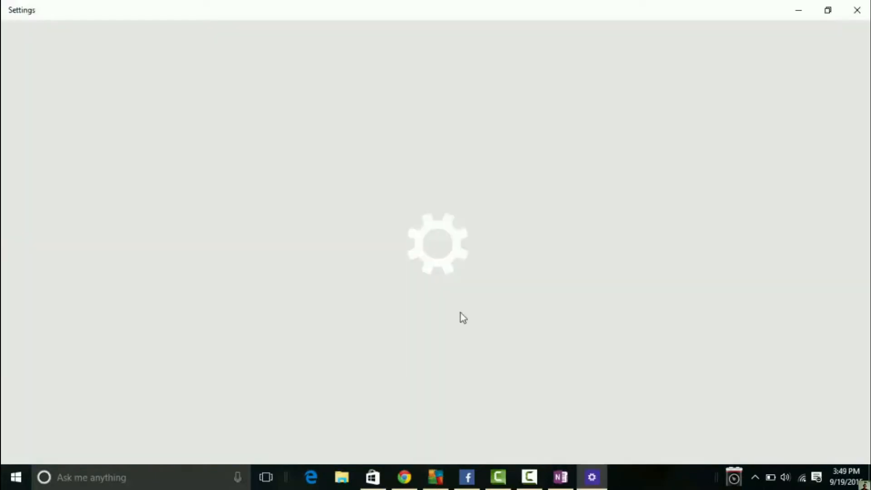
pyautogui.moveTo(705, 169)
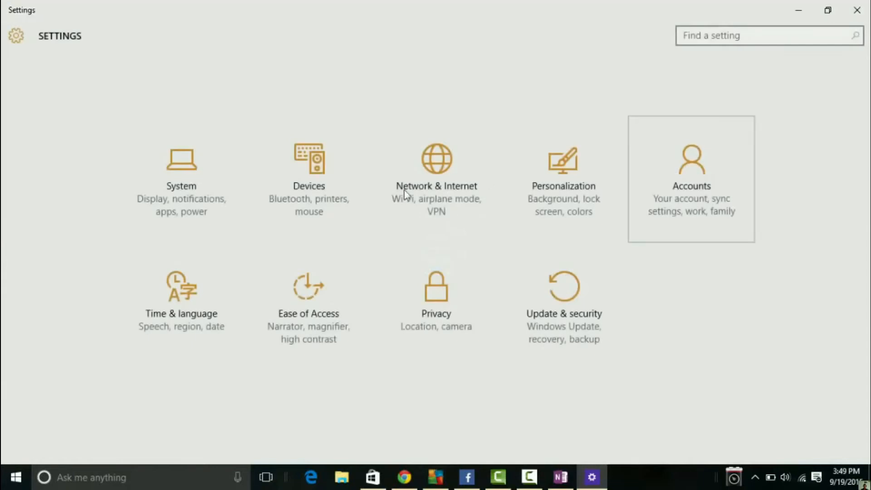
pyautogui.click(691, 178)
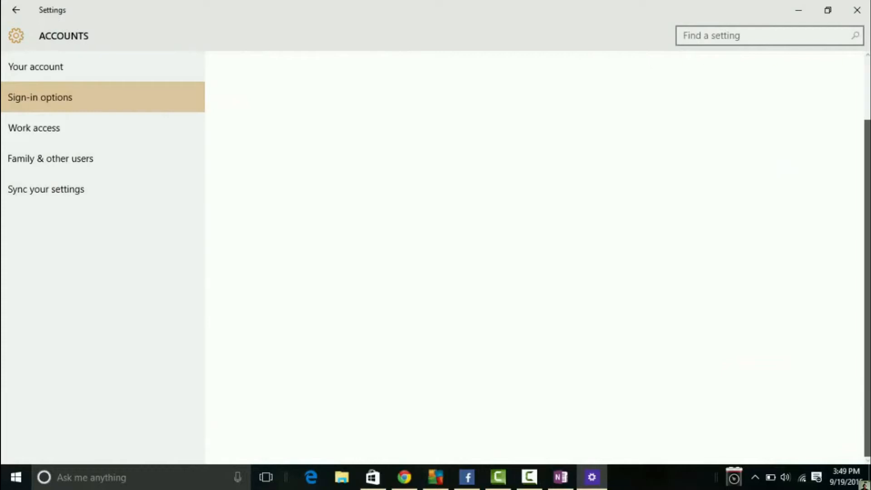
pyautogui.click(40, 97)
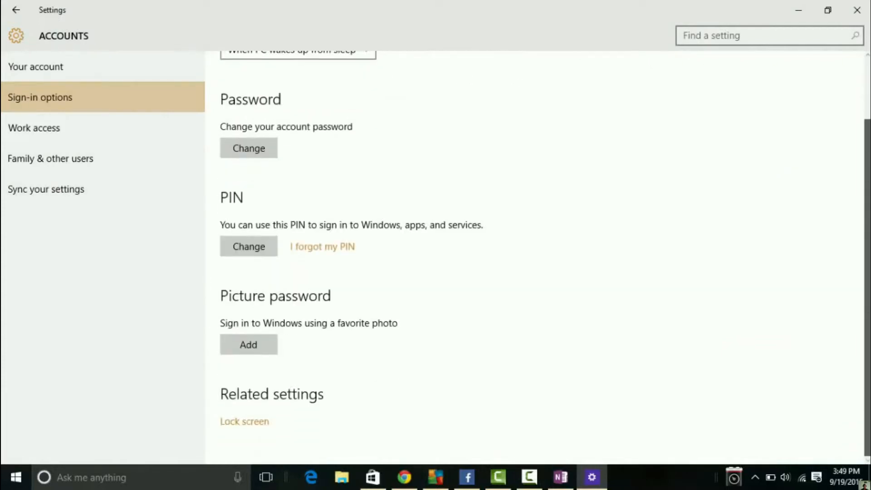
pyautogui.moveTo(591, 476)
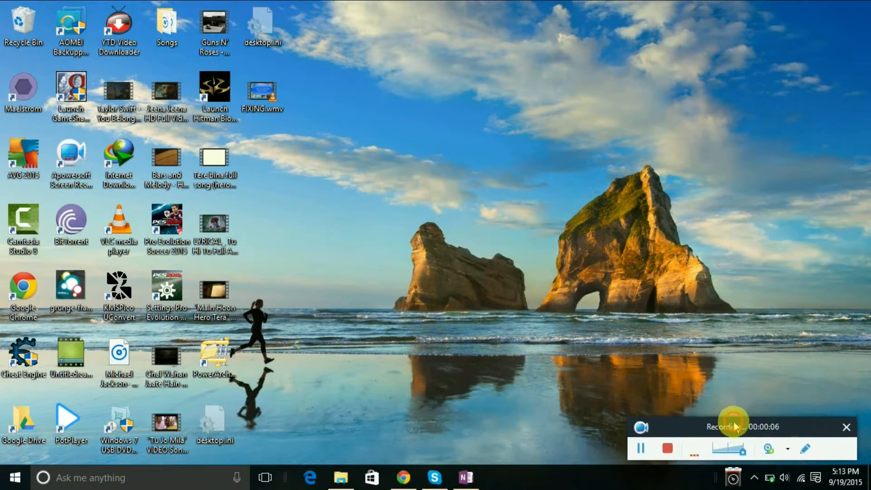
pyautogui.moveTo(528, 443)
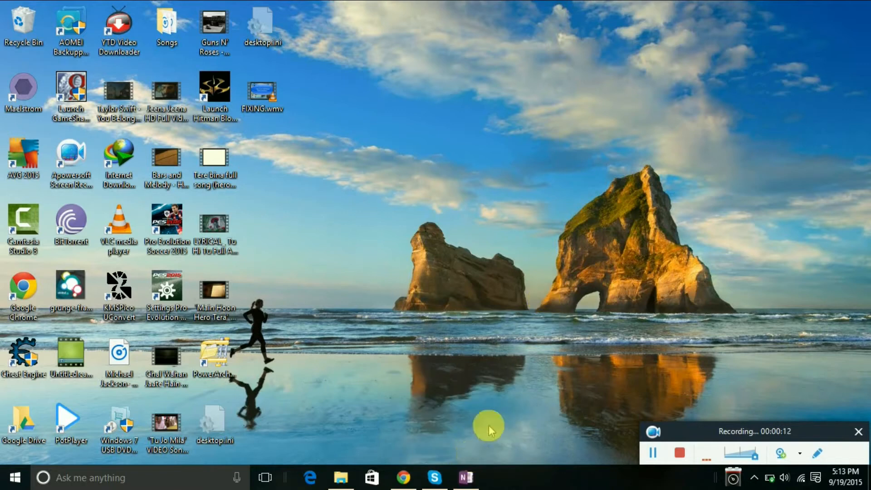
pyautogui.click(464, 478)
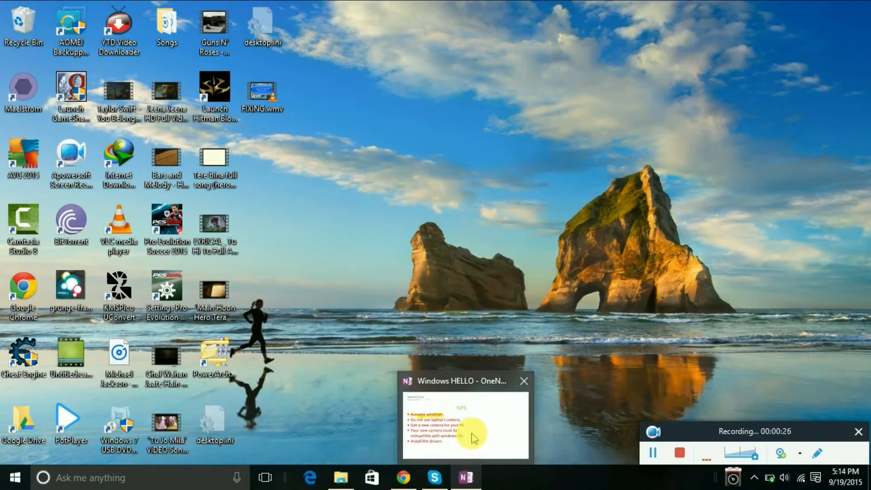
pyautogui.click(465, 424)
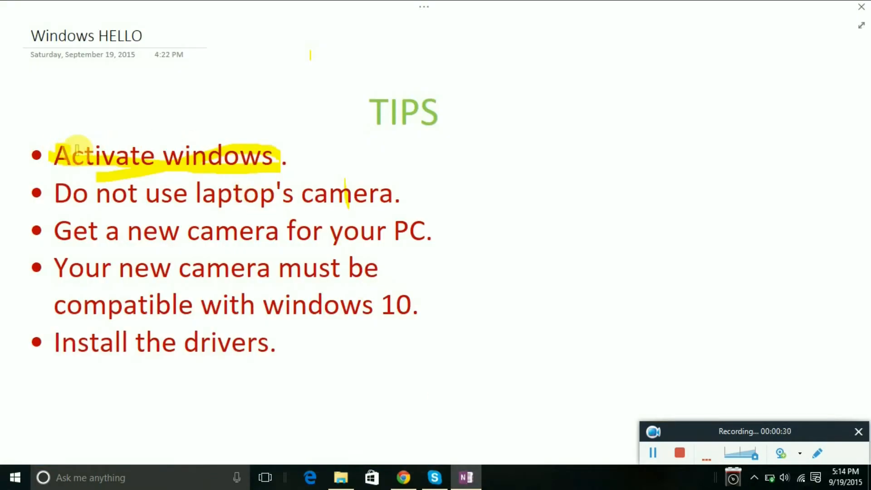
pyautogui.moveTo(173, 154)
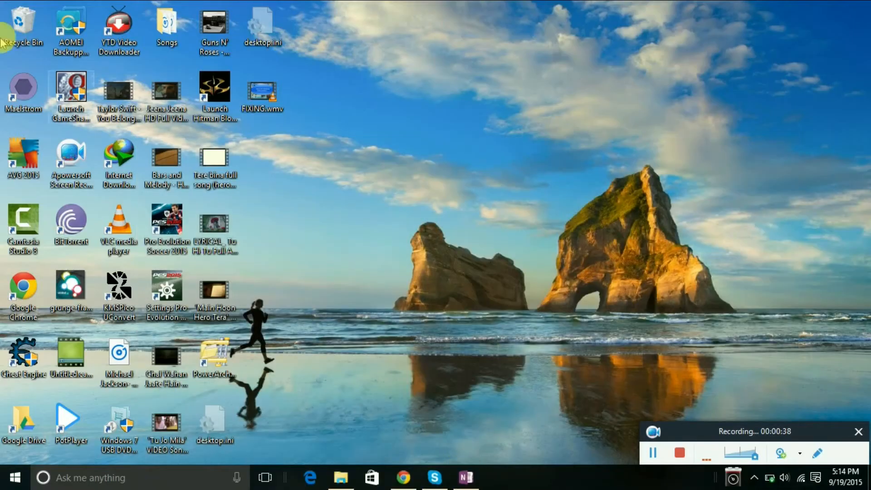
# Open the Recycle Bin from the desktop on the way to the System page.
pyautogui.doubleClick(23, 26)
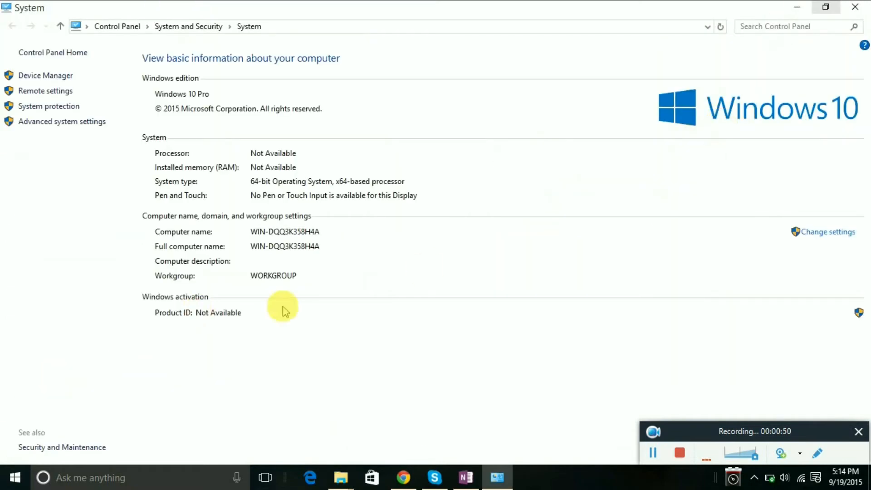
pyautogui.moveTo(233, 307)
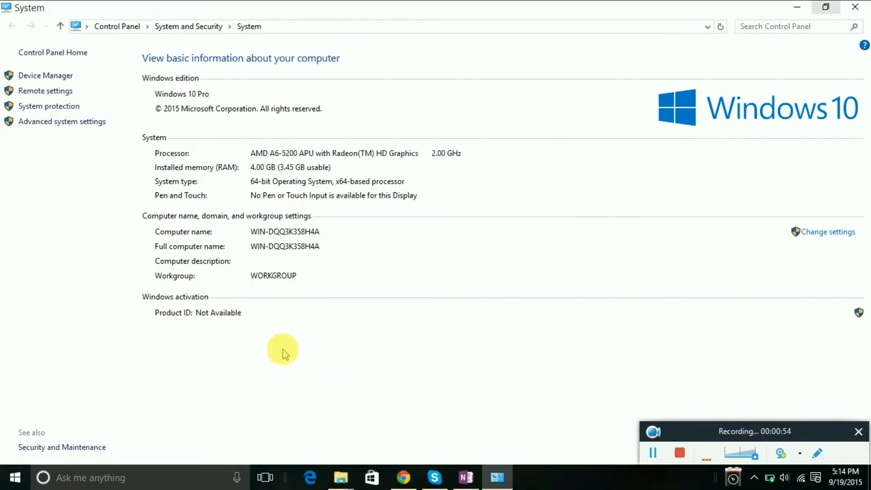
pyautogui.moveTo(159, 312)
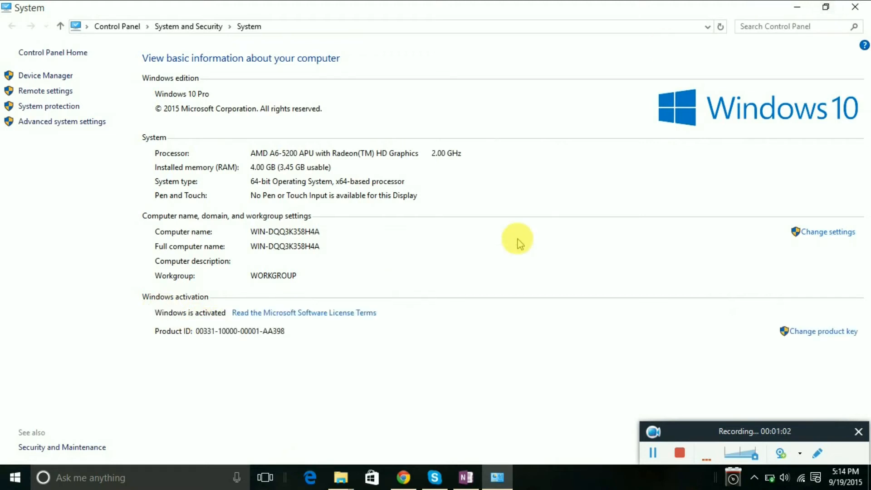
pyautogui.moveTo(205, 319)
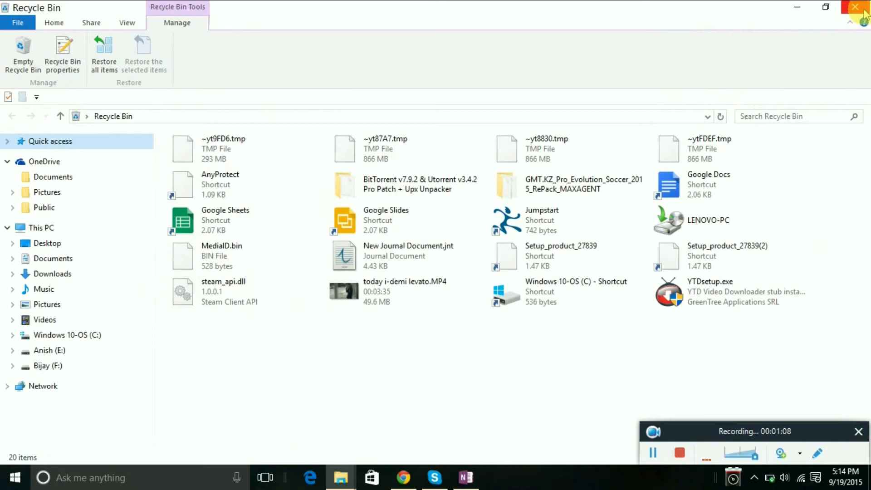
# Close the Recycle Bin window and restore the Windows HELLO tips page.
pyautogui.click(861, 6)
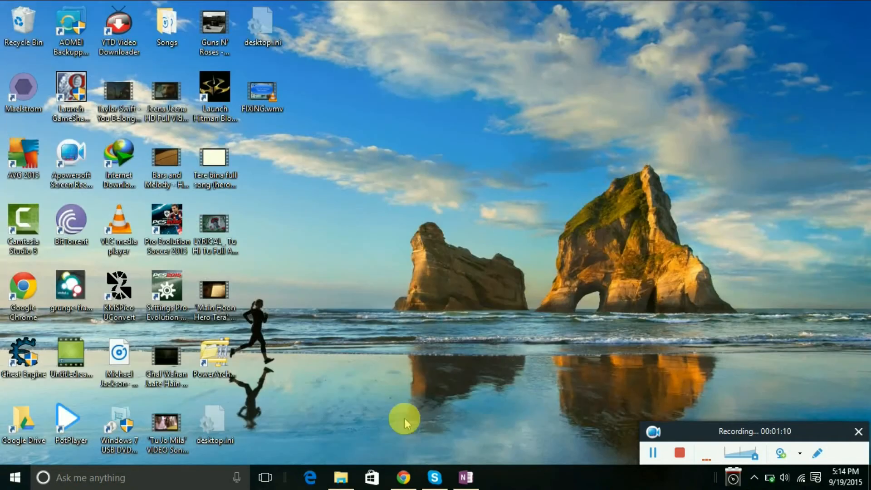
pyautogui.moveTo(503, 433)
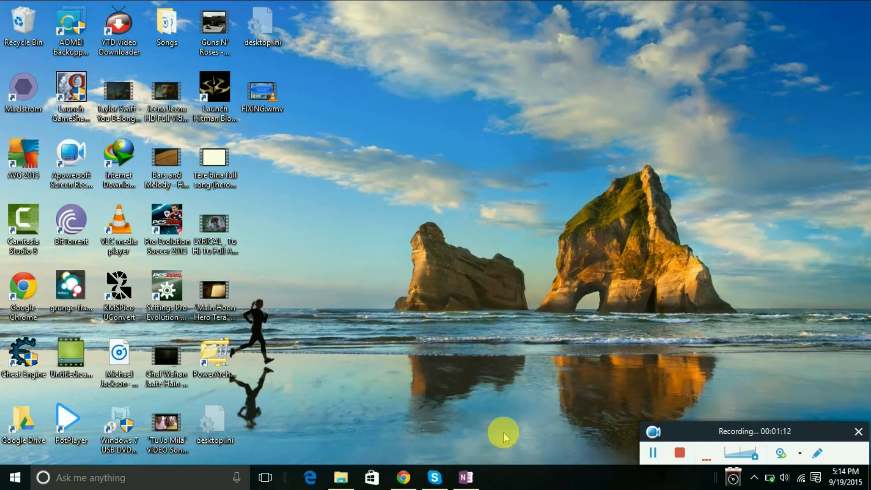
pyautogui.click(465, 477)
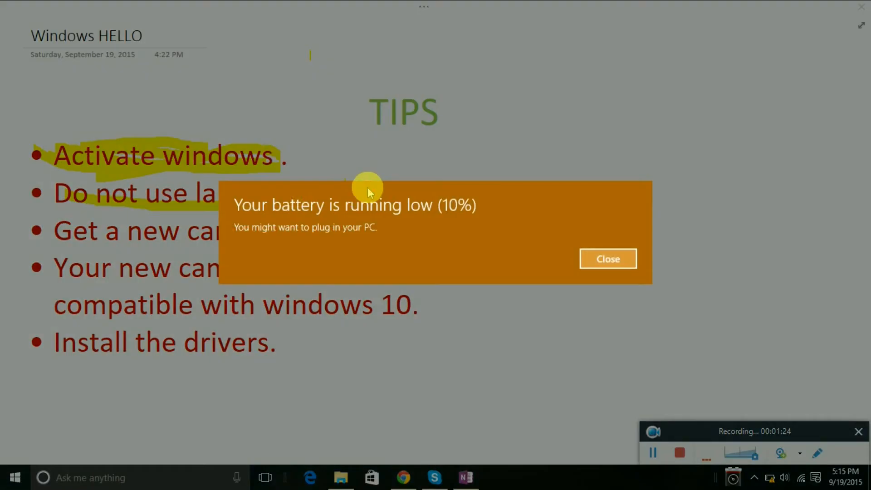
# Dismiss the low-battery warning over the note and bring the web browser forward.
pyautogui.click(607, 259)
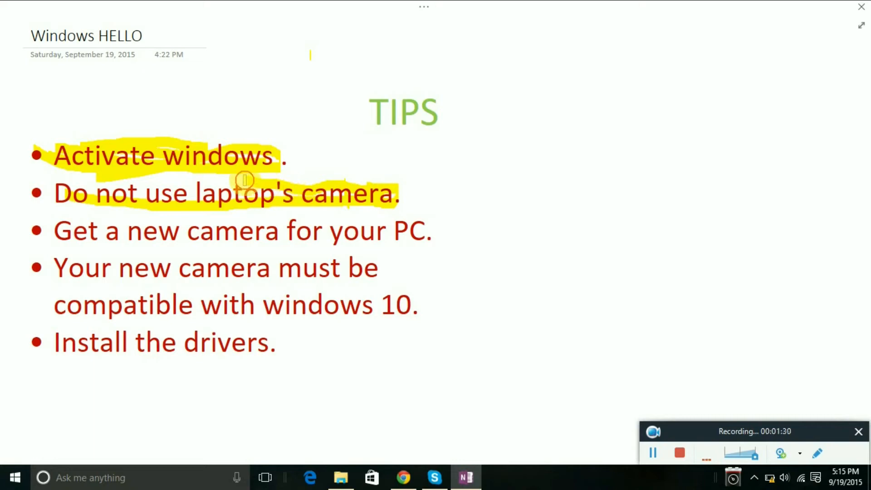
pyautogui.moveTo(152, 191)
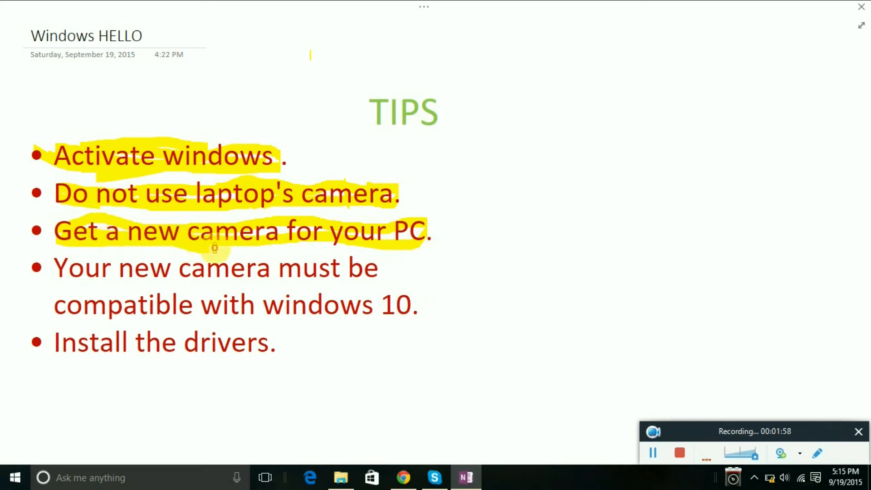
pyautogui.moveTo(325, 244)
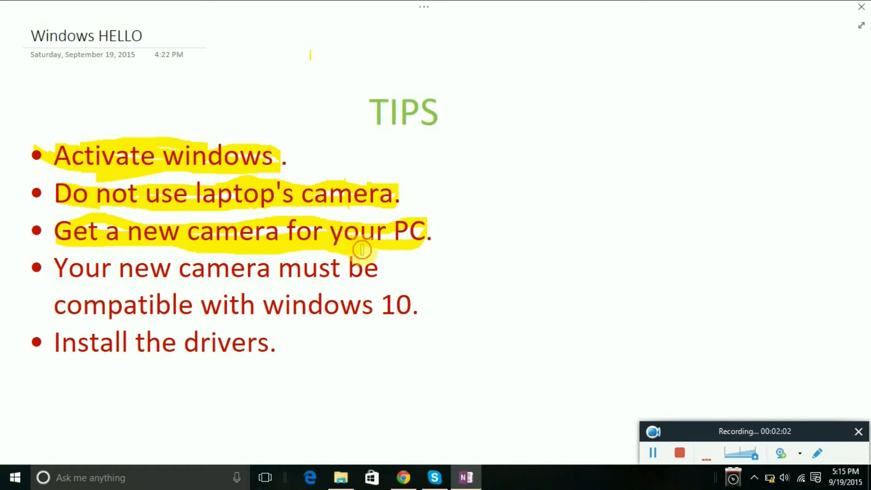
pyautogui.moveTo(419, 251)
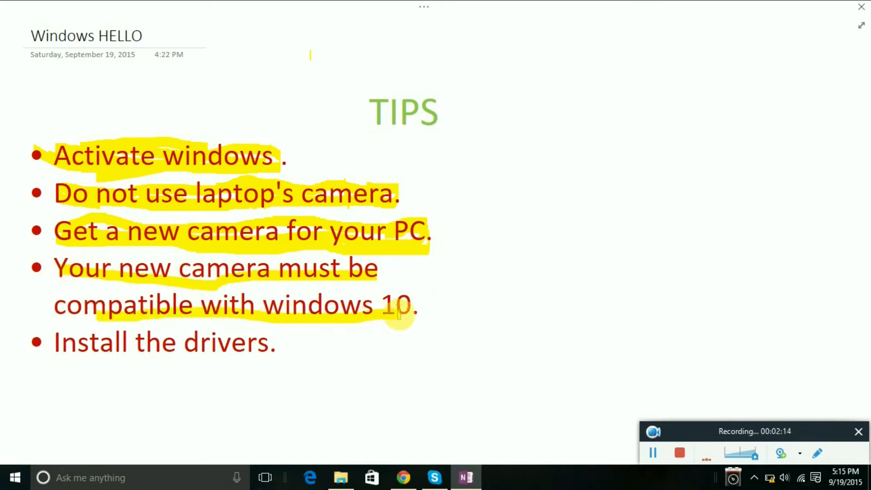
pyautogui.moveTo(99, 267)
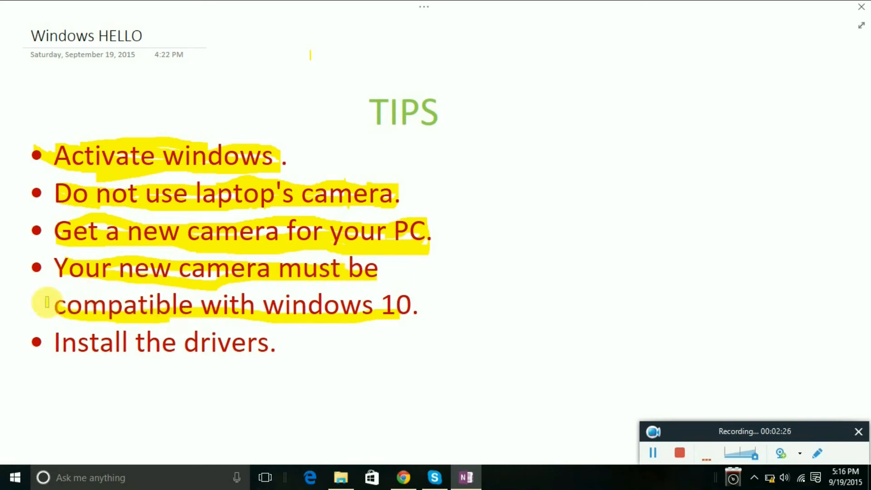
pyautogui.moveTo(58, 342)
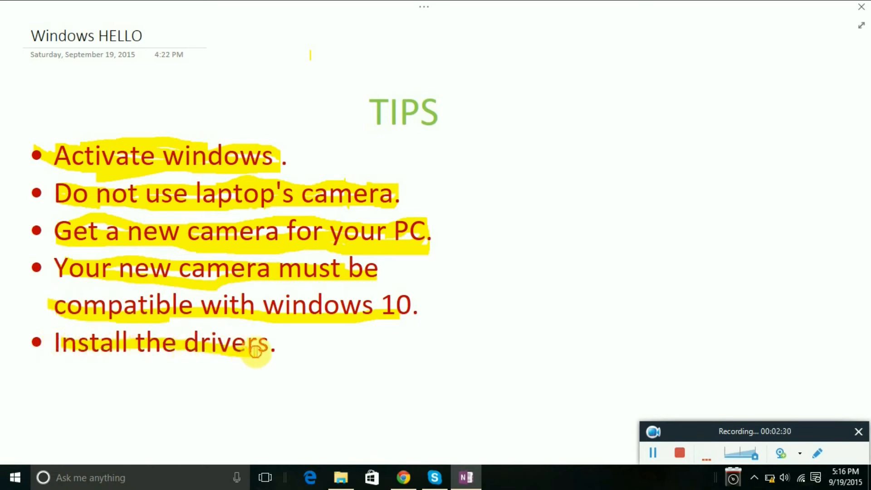
pyautogui.moveTo(319, 377)
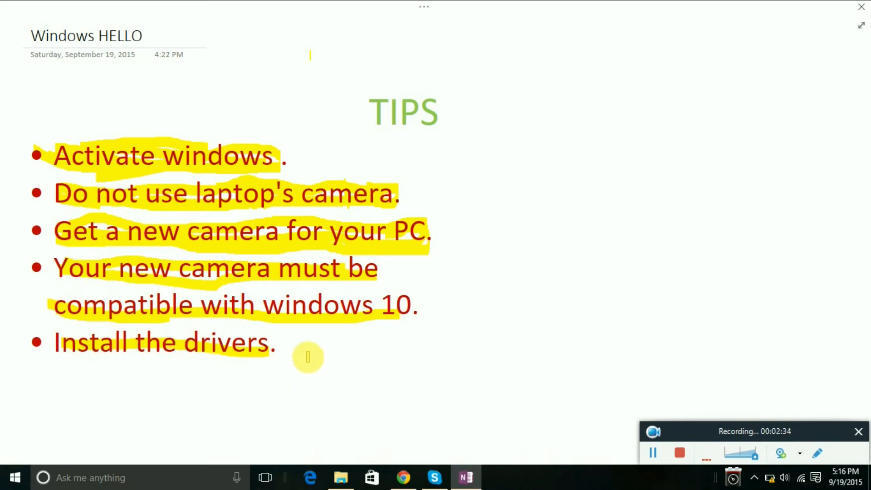
pyautogui.moveTo(321, 348)
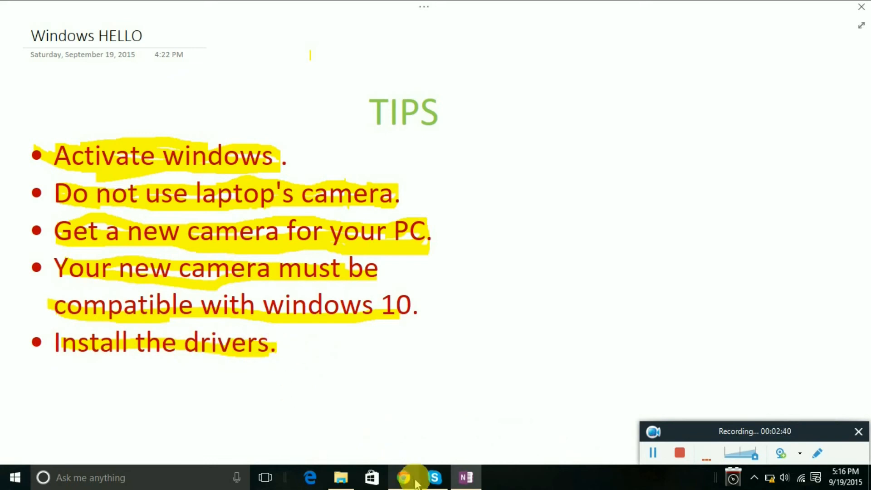
pyautogui.click(417, 477)
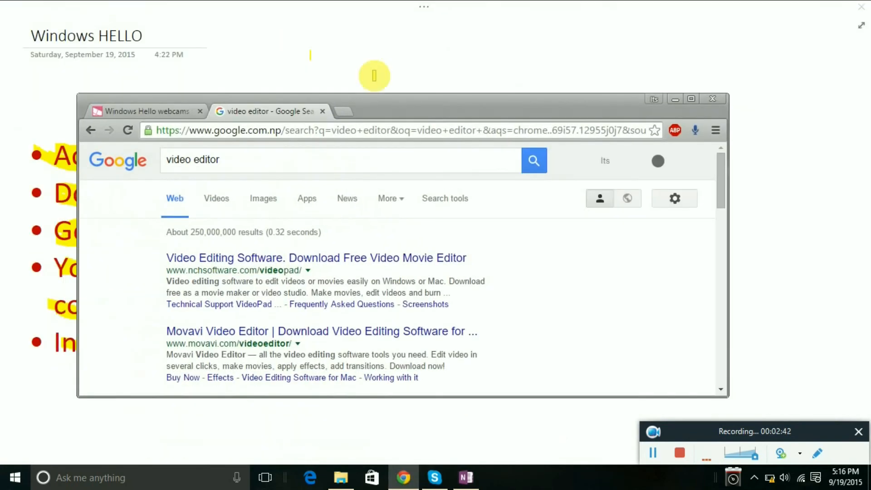
# Search 'download lenovo camera driver' in a new Chrome tab, correcting typos along the way.
pyautogui.click(345, 111)
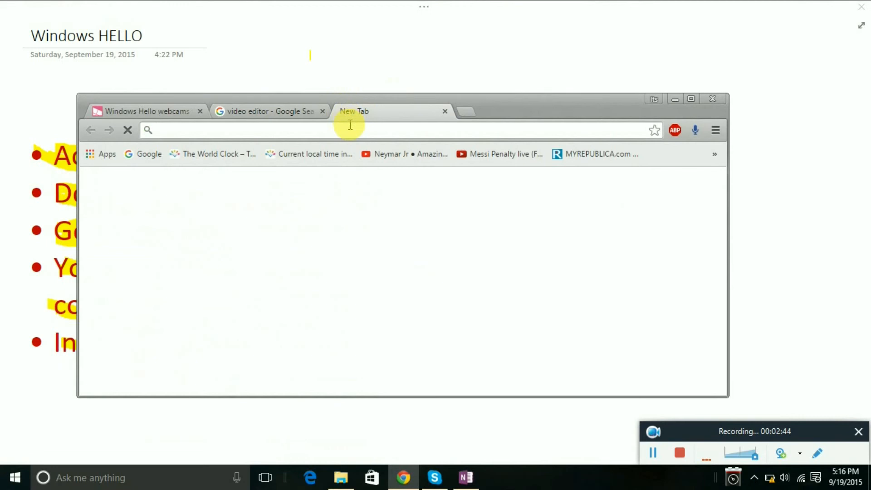
pyautogui.moveTo(481, 143)
pyautogui.write('dwonald')
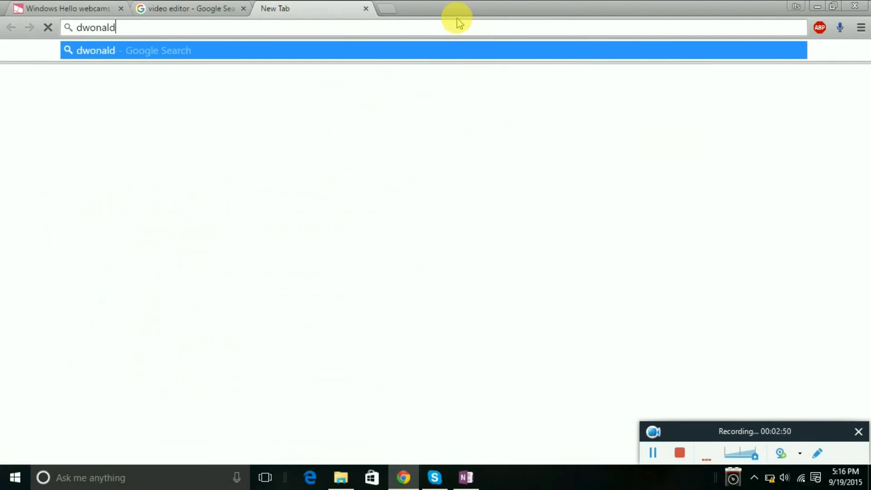
pyautogui.press('BackSpace')
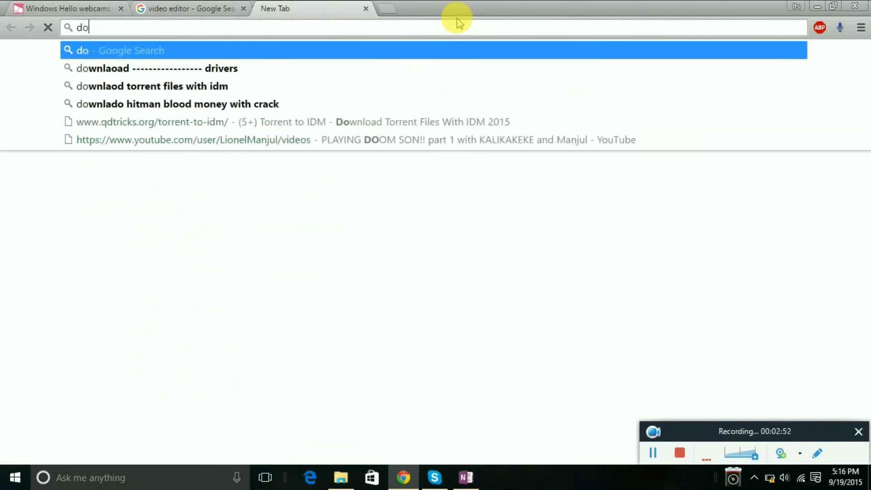
pyautogui.write('wnload')
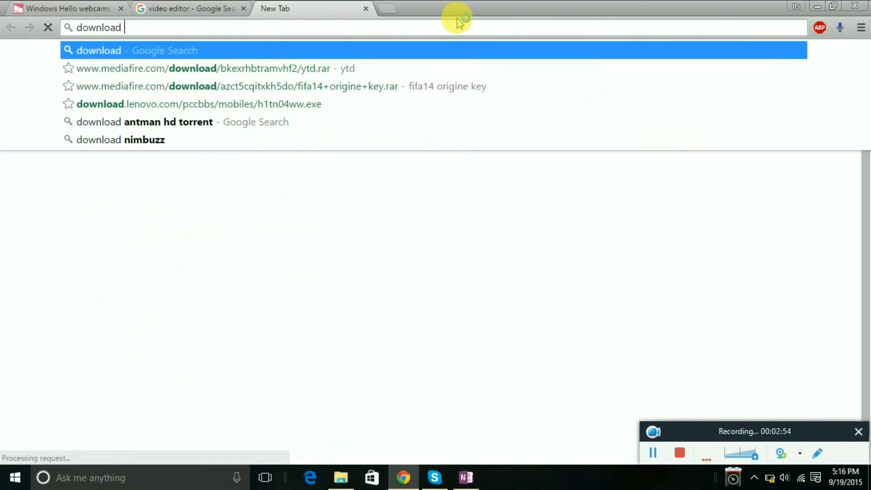
pyautogui.write('--------------')
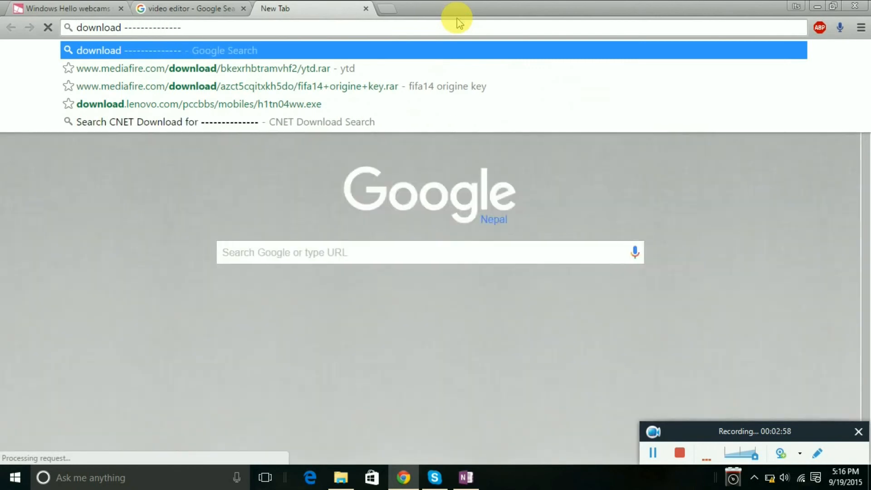
pyautogui.press('Backspace')
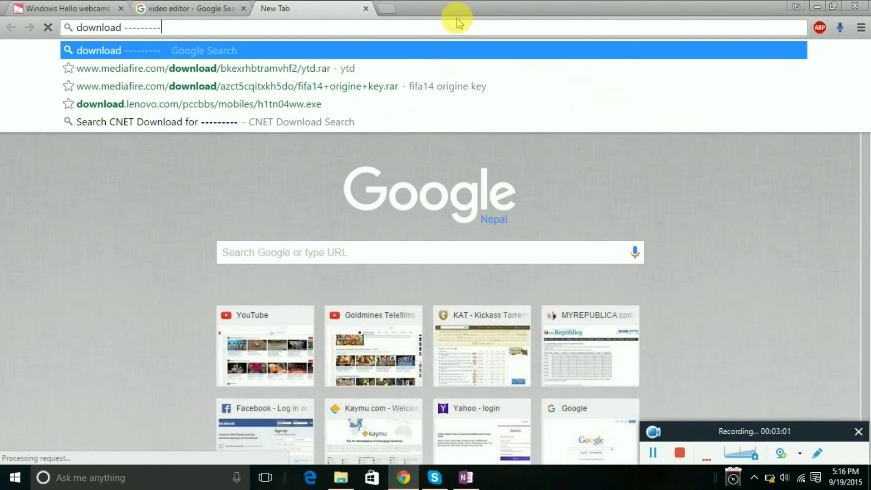
pyautogui.press('Backspace')
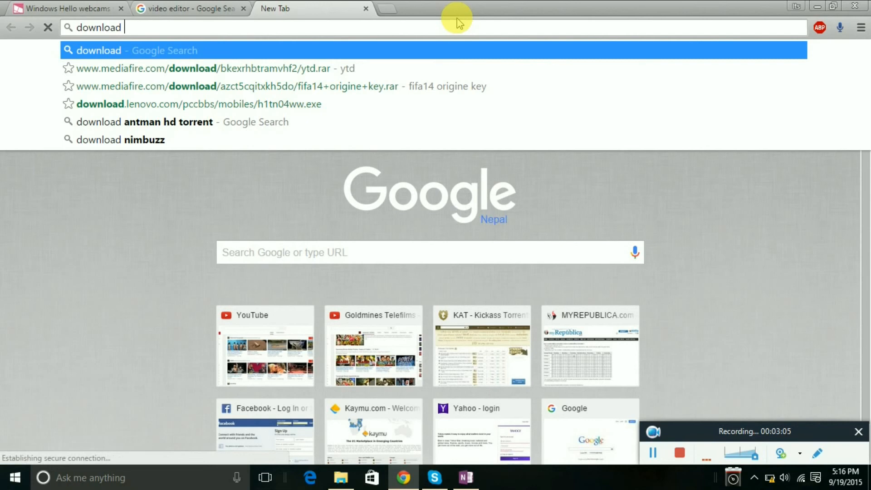
pyautogui.write('l')
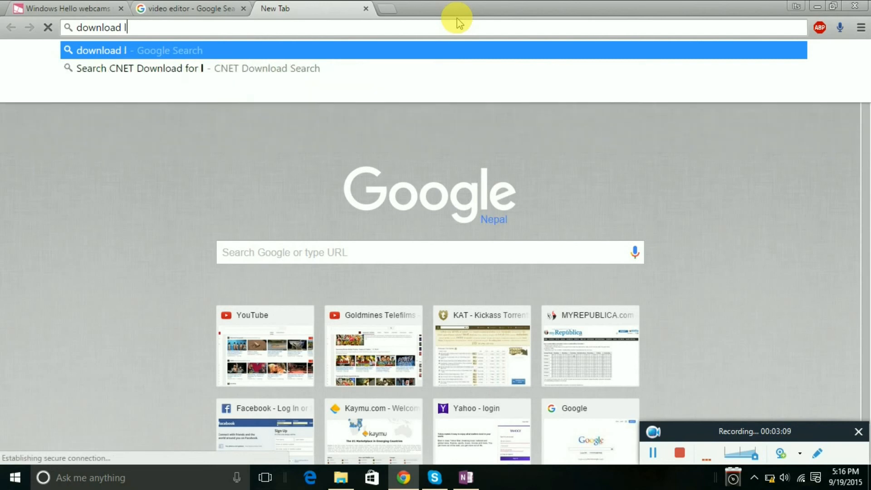
pyautogui.write('envo')
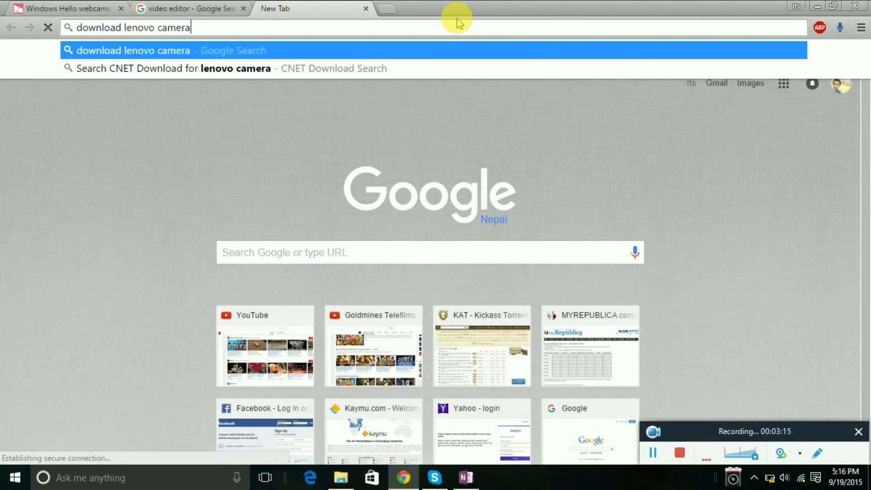
pyautogui.write('driver')
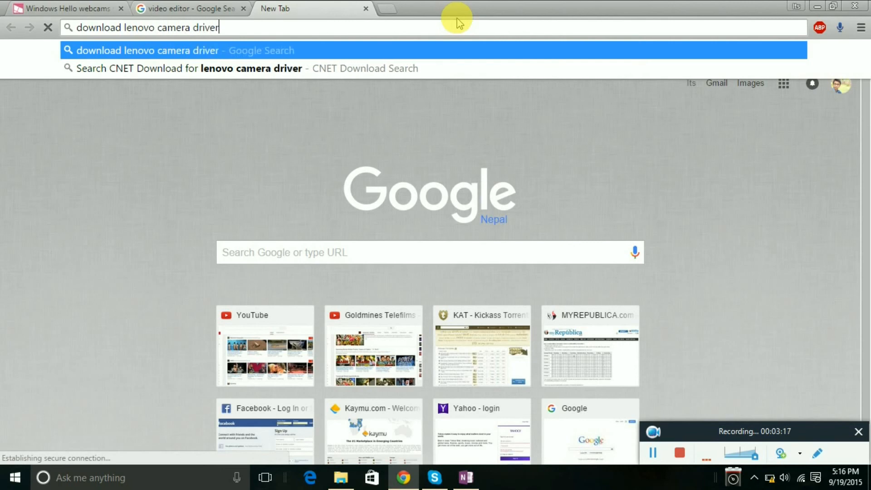
pyautogui.press('Return')
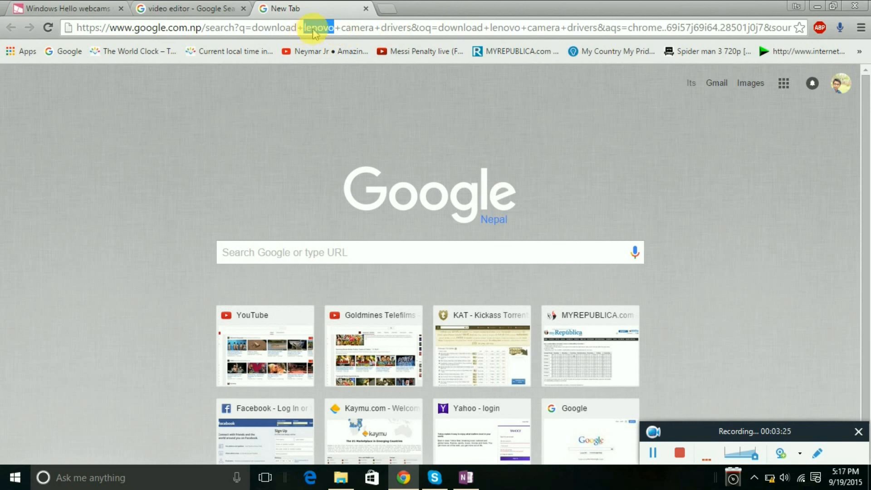
pyautogui.moveTo(426, 145)
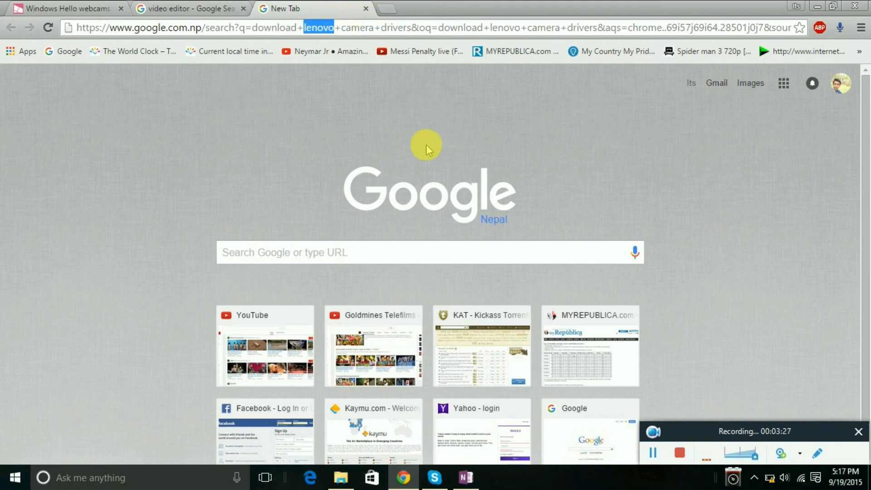
pyautogui.moveTo(359, 18)
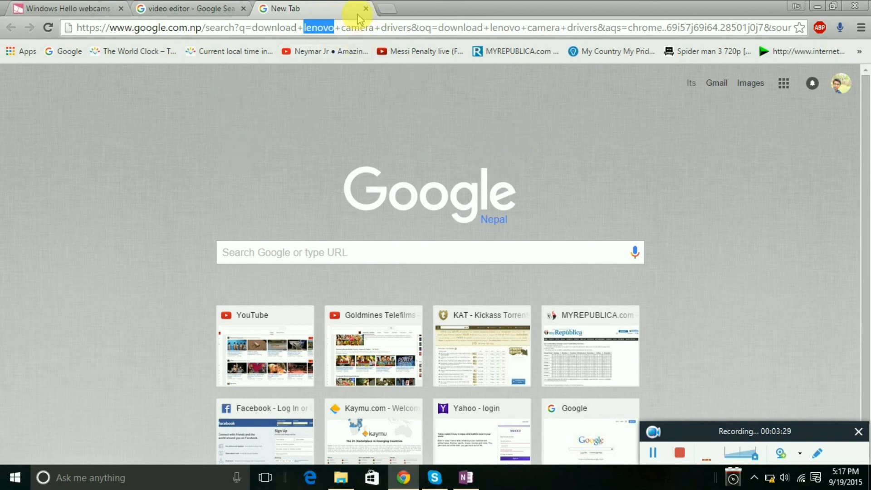
# Close the driver search tab and return to the OneNote TIPS page.
pyautogui.click(365, 8)
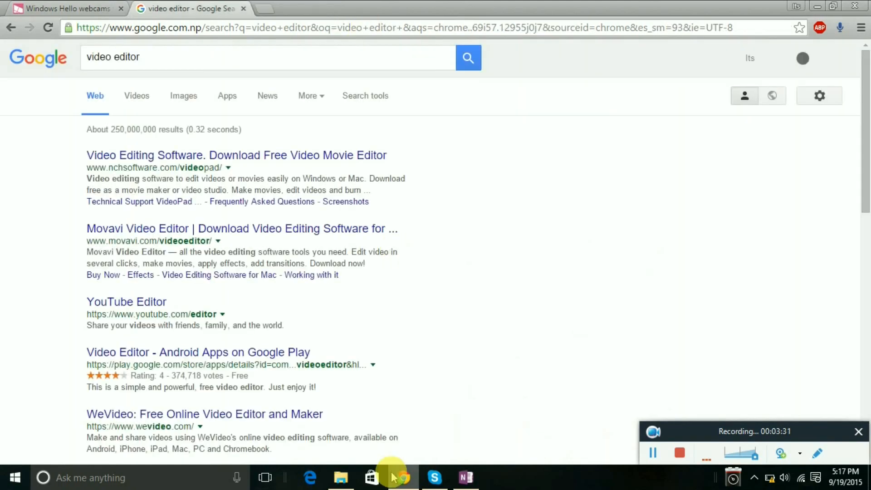
pyautogui.click(466, 478)
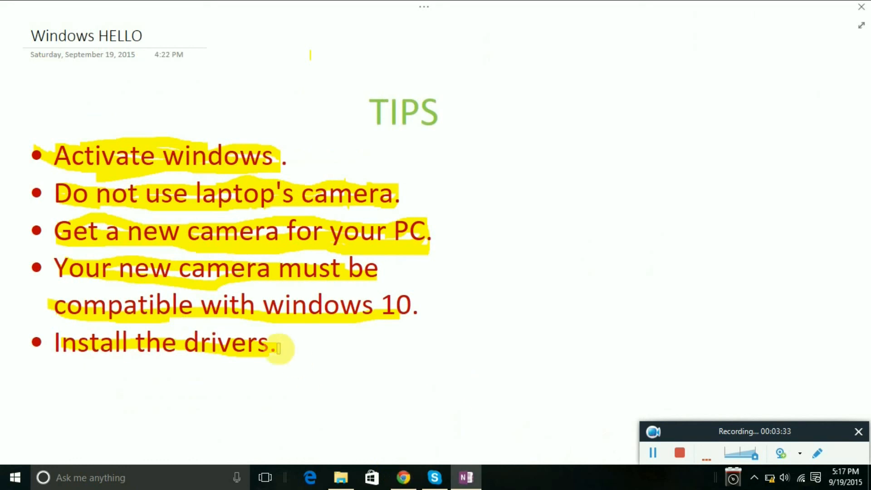